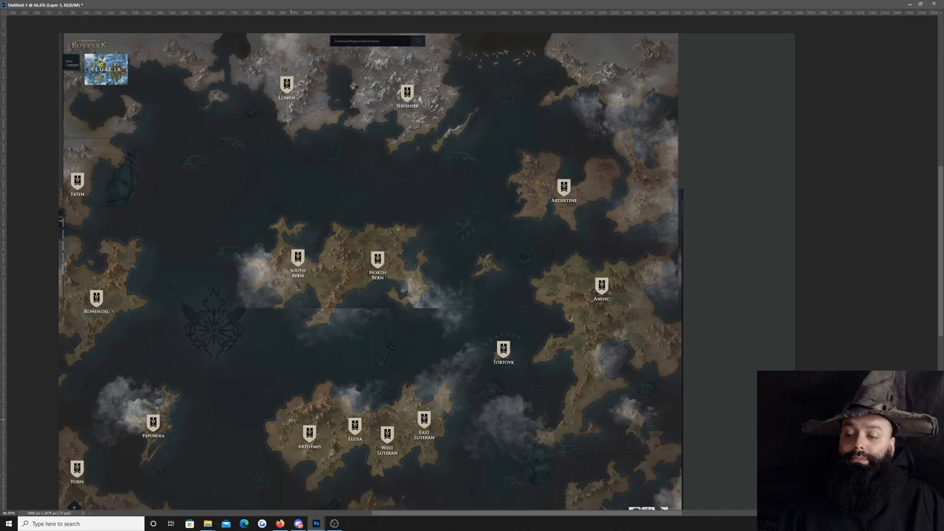
Step: Paint an orange route across the southern island, looping west and ending in a northeast arrowhead
left_click_drag(265, 431, 303, 428)
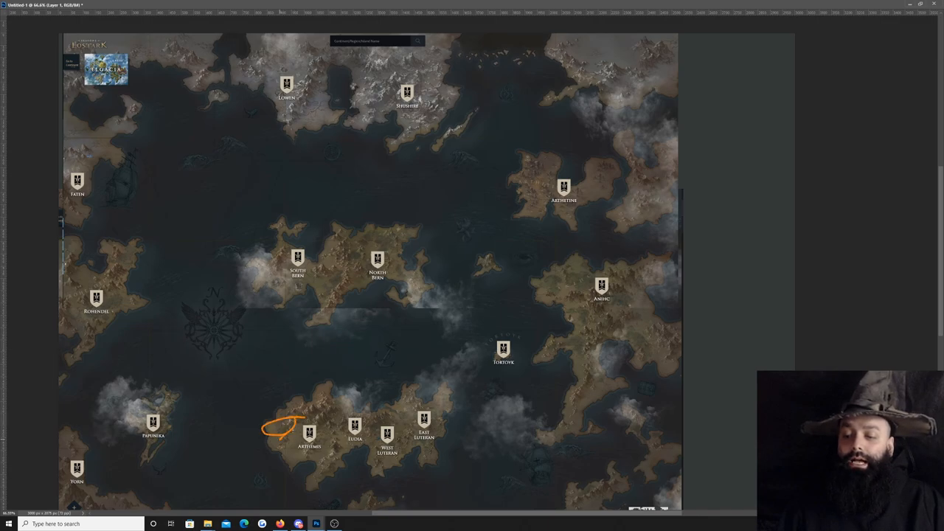
left_click_drag(298, 430, 407, 436)
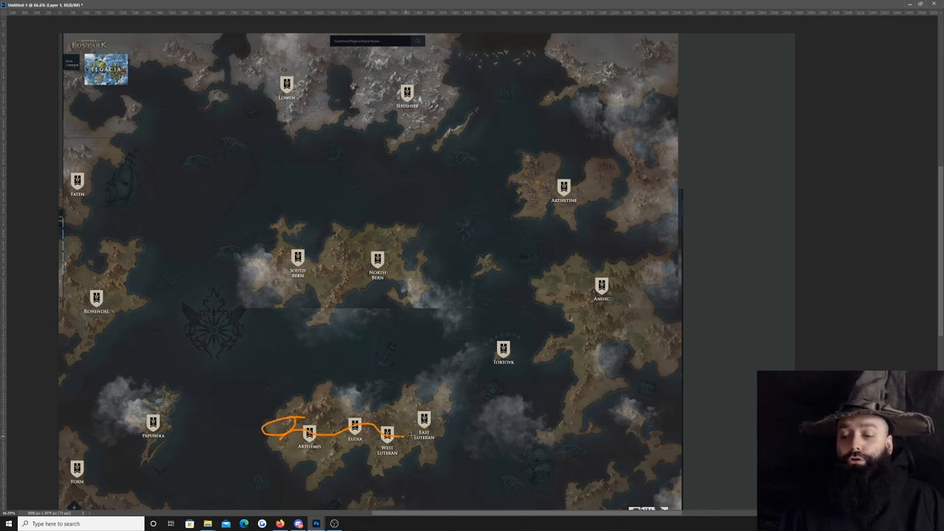
left_click_drag(405, 438, 448, 405)
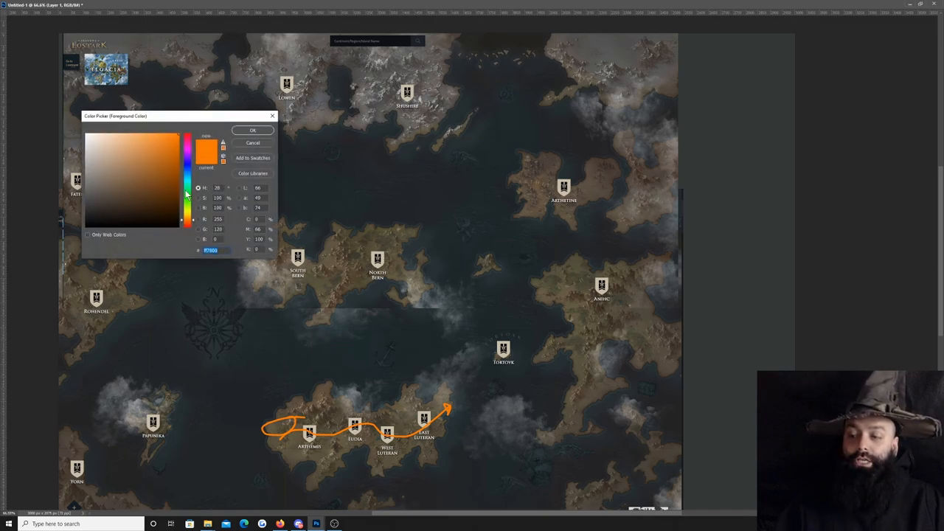
left_click(252, 131)
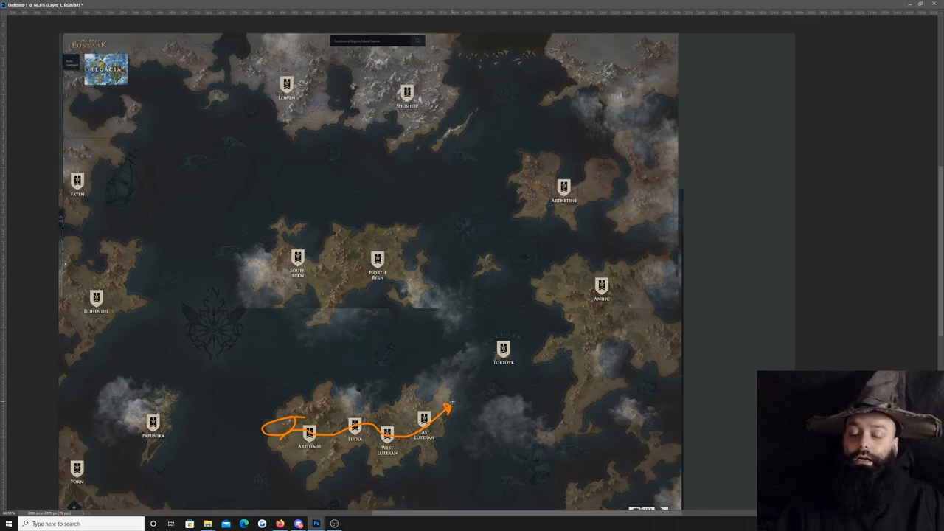
Step: Paint a blue arrow to Tortoyk and a blue line heading north toward Arthetine
left_click_drag(452, 404, 484, 364)
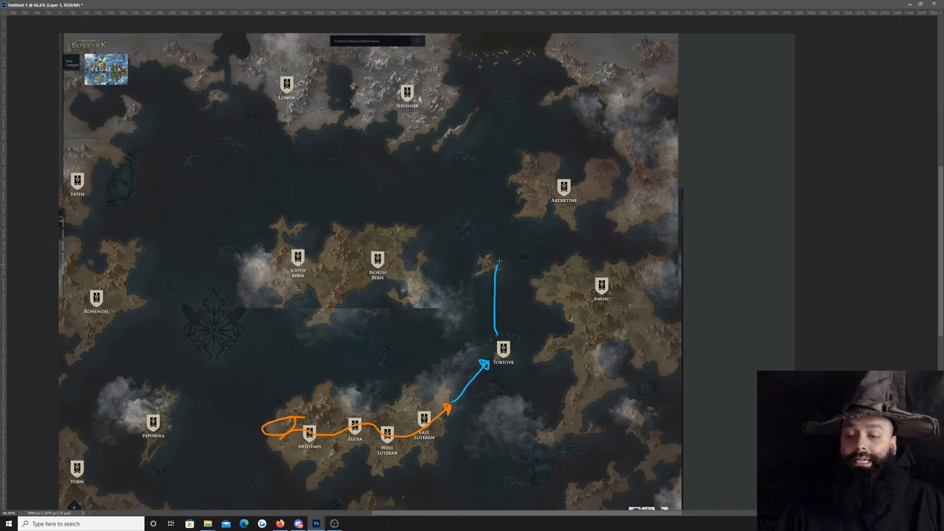
left_click_drag(496, 262, 534, 226)
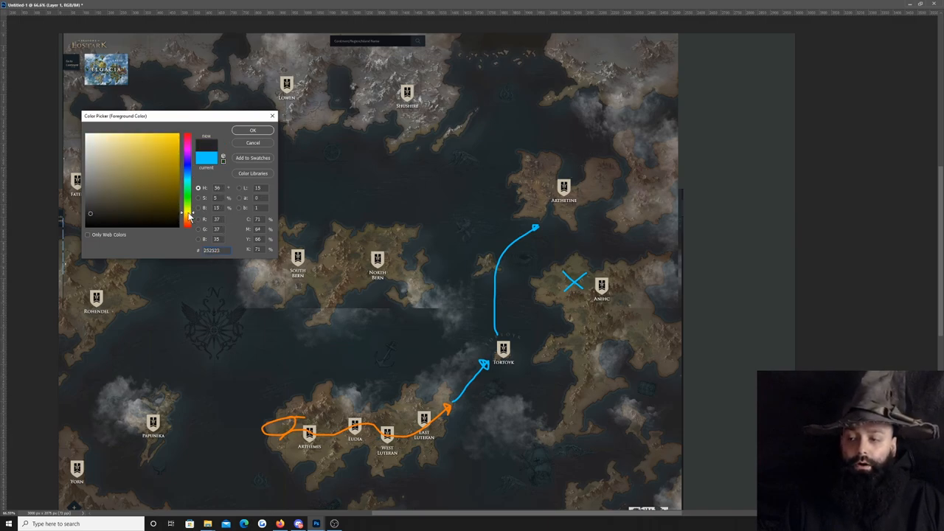
Step: Set the brush colour to yellow, then to light blue, in the Color Picker
left_click(252, 143)
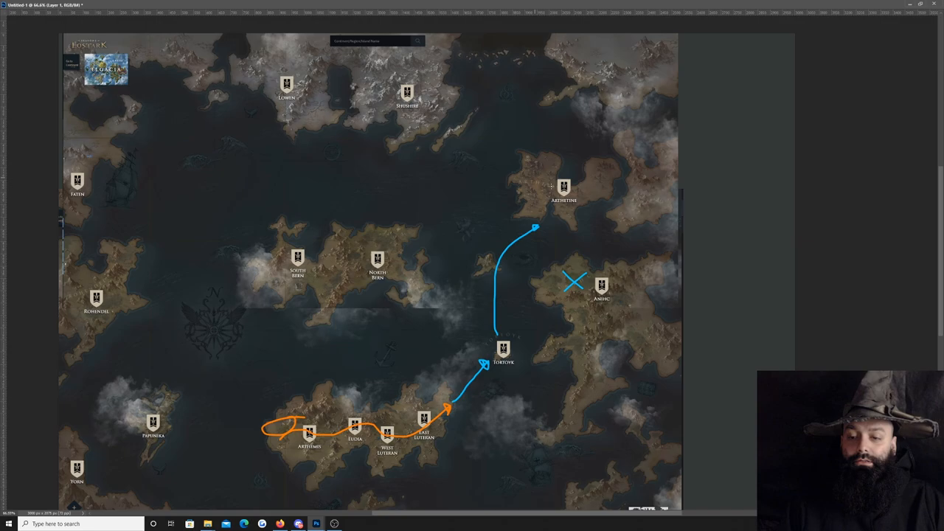
mouse_move(206, 191)
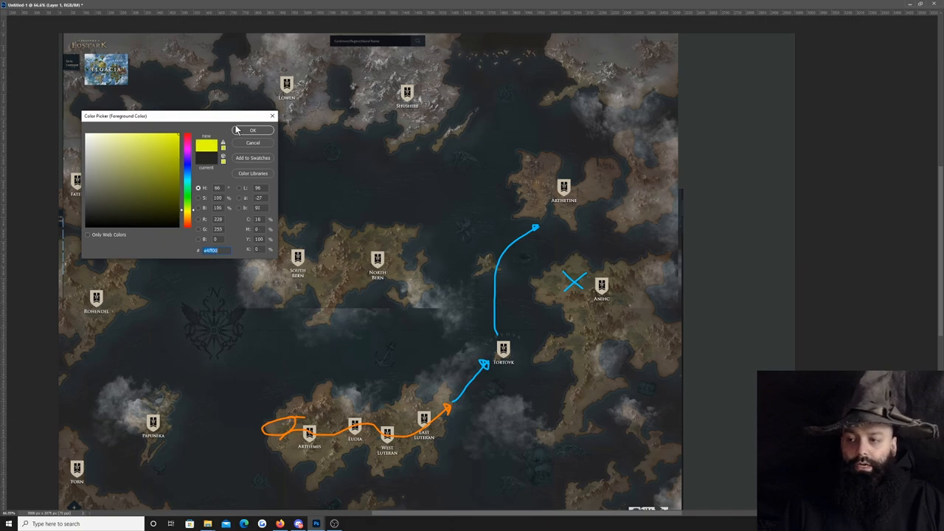
left_click(252, 130)
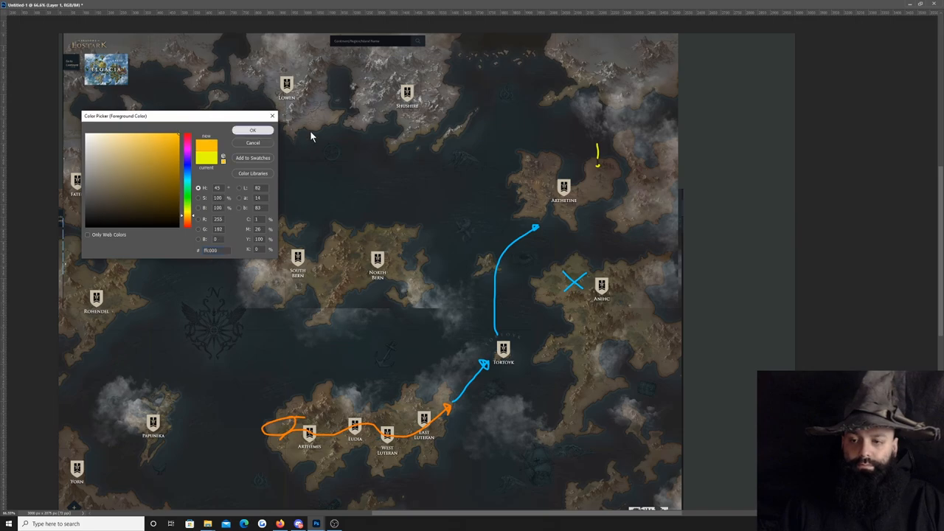
left_click(252, 130)
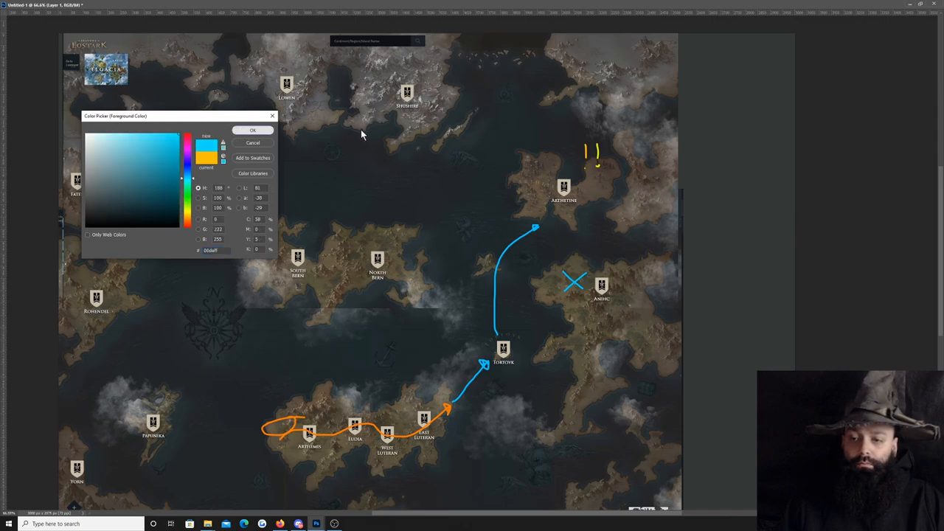
left_click(252, 130)
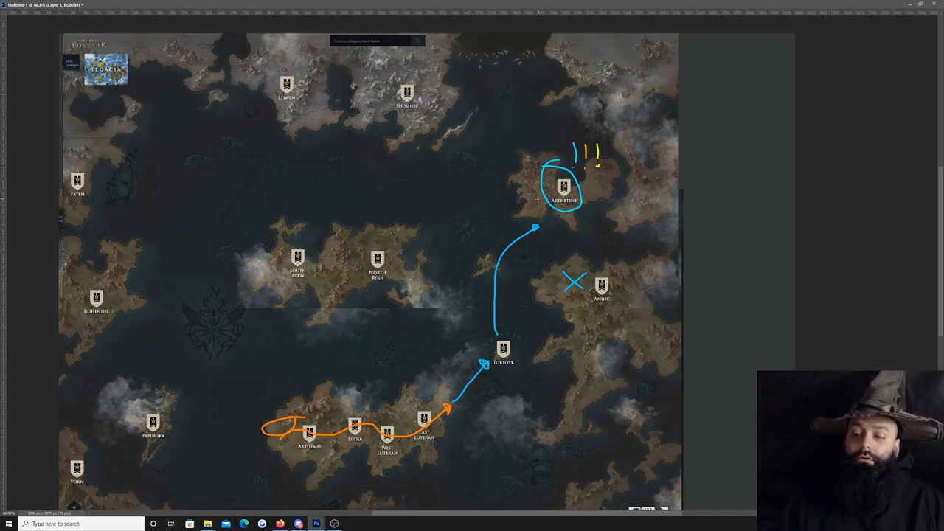
Step: Paint a curved blue arrow from Arthetine to North Vern and a blue stick figure right of the map
left_click_drag(450, 221, 542, 194)
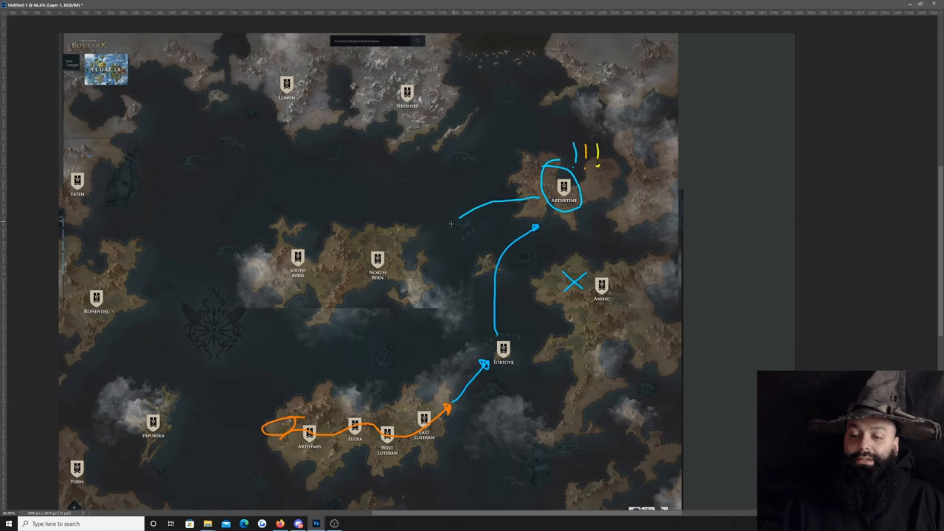
left_click_drag(457, 222, 405, 260)
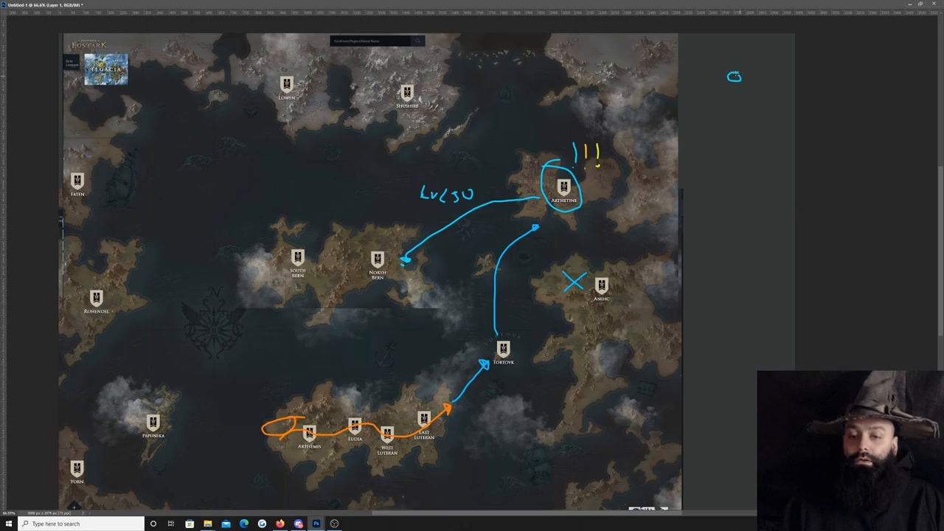
left_click_drag(734, 77, 732, 101)
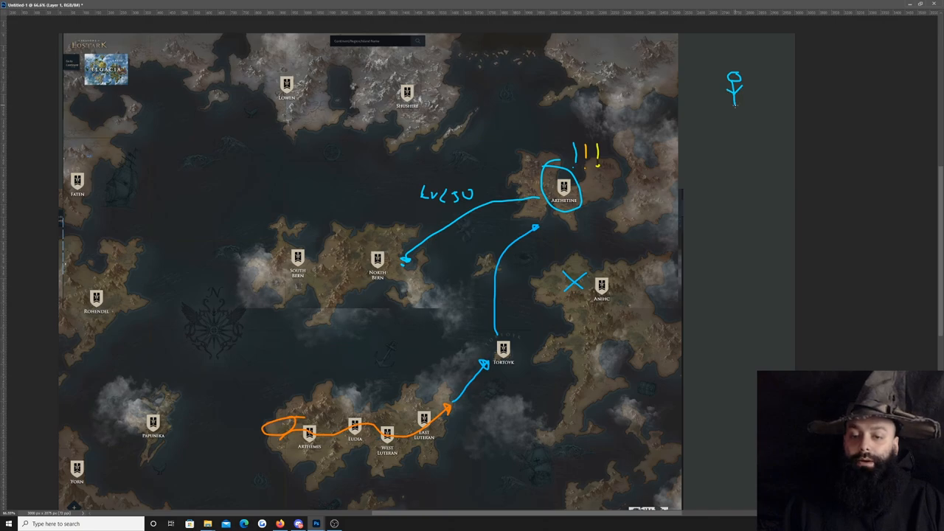
left_click_drag(734, 103, 721, 123)
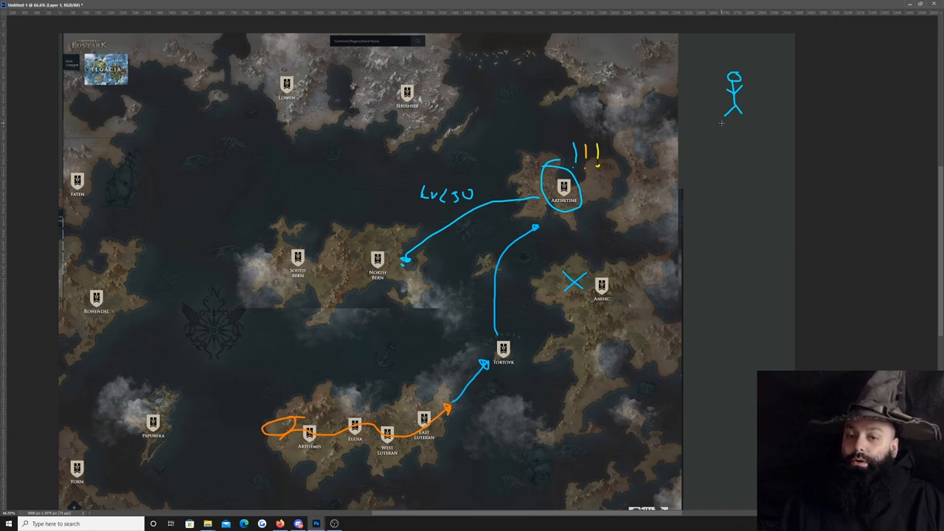
mouse_move(711, 107)
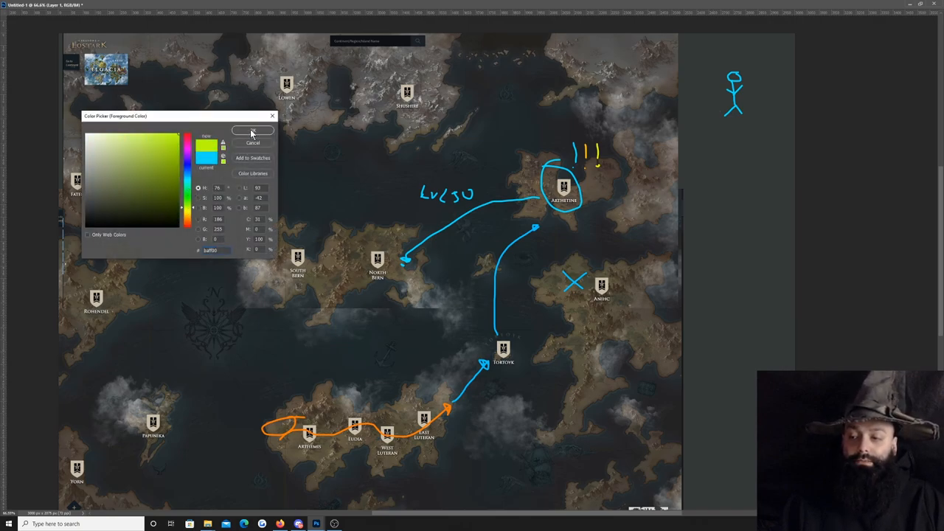
Step: Sketch a yellow-green figure and mark, then orange lines around the blue stick figure
left_click(253, 130)
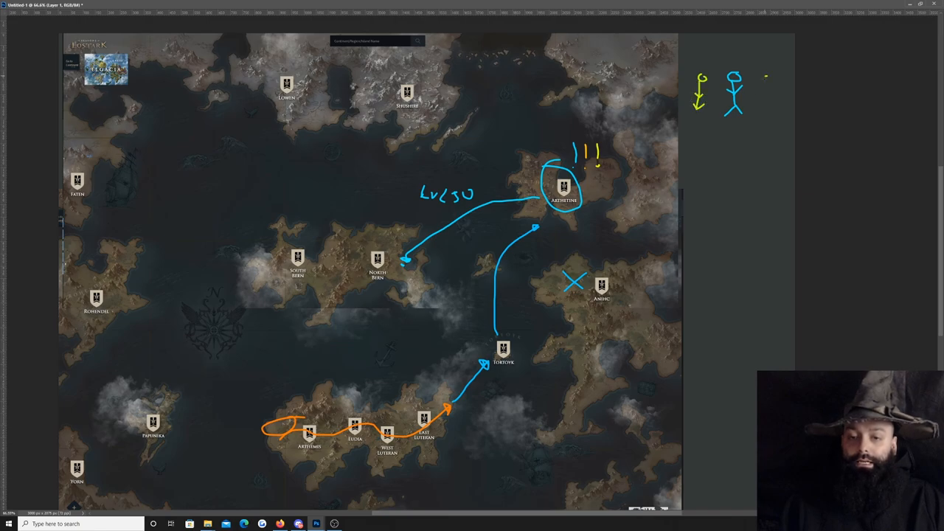
left_click_drag(771, 81, 767, 111)
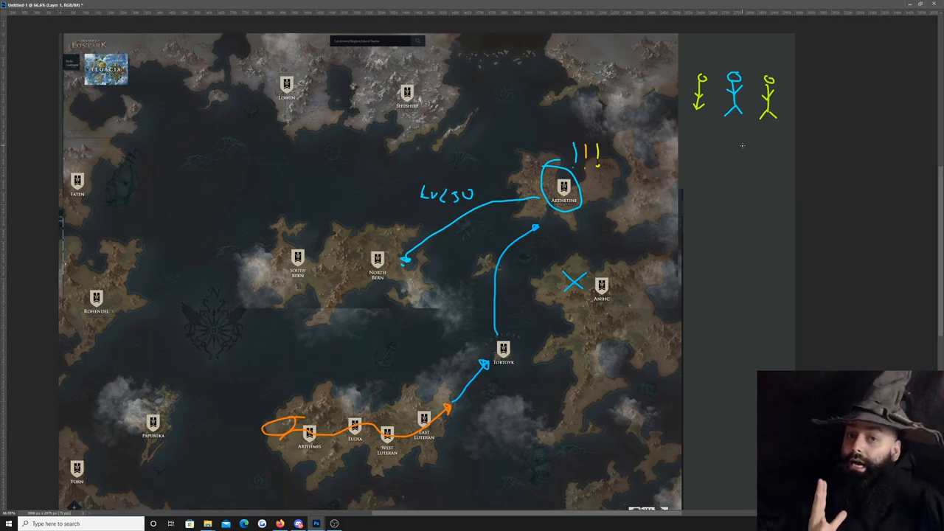
mouse_move(686, 166)
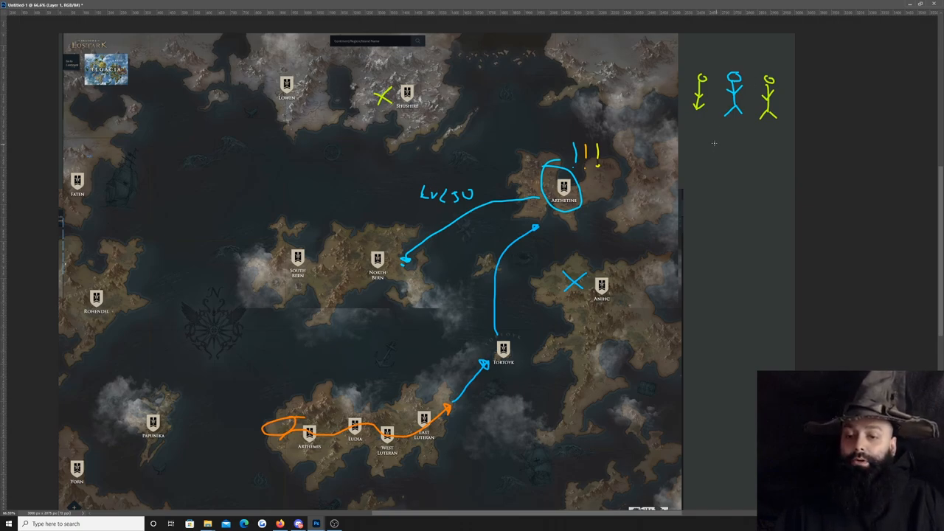
left_click_drag(697, 132, 708, 147)
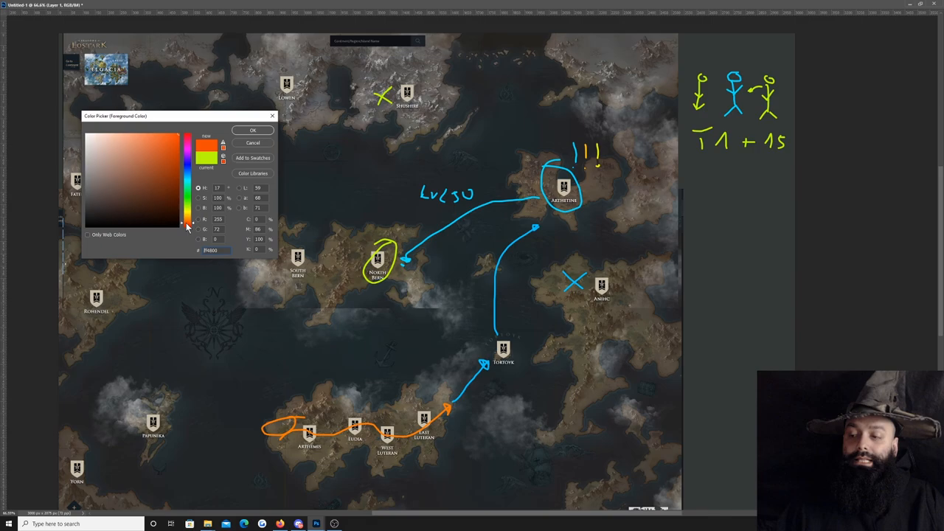
left_click(252, 129)
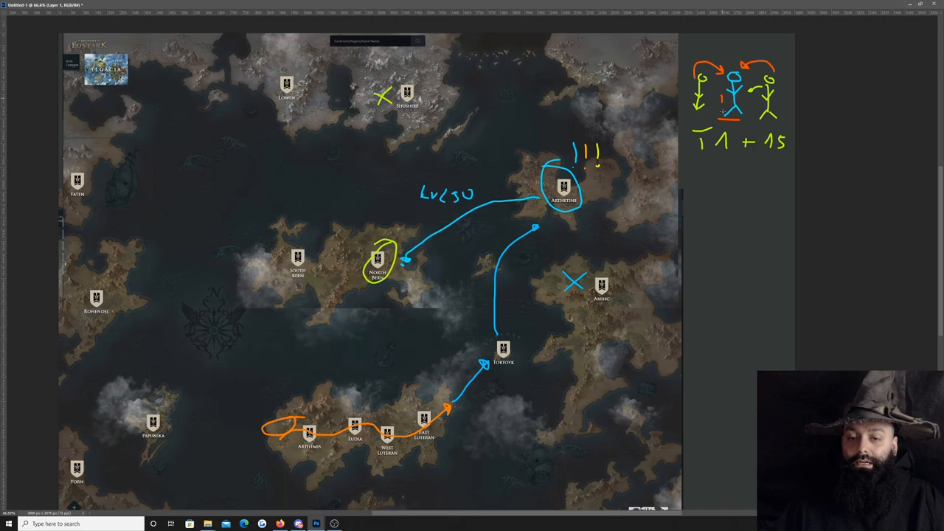
left_click_drag(752, 81, 723, 111)
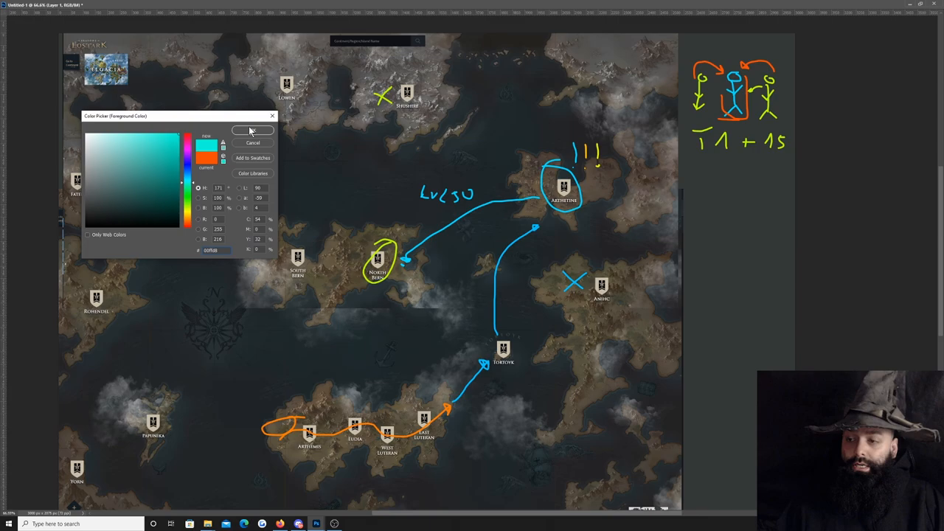
Step: Paint a cyan route west around South Bern and down toward Yorn
left_click(252, 130)
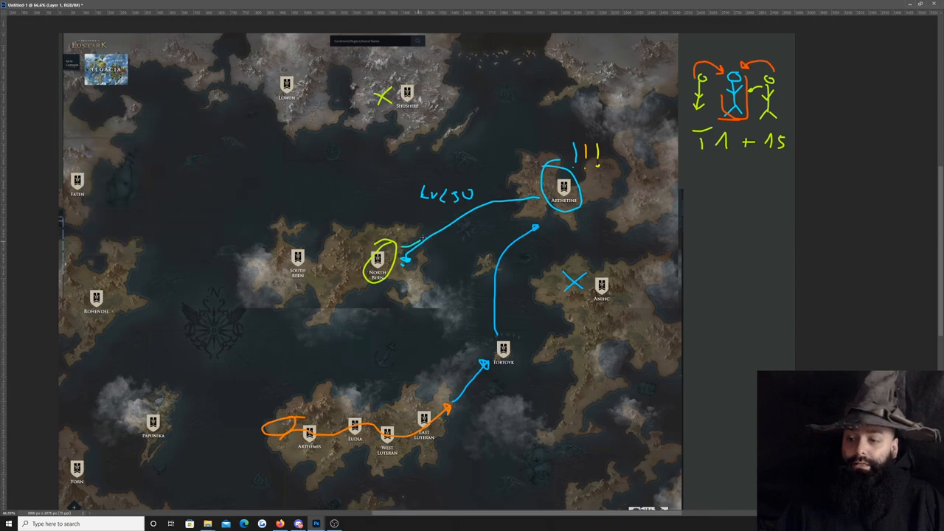
left_click_drag(229, 217, 405, 262)
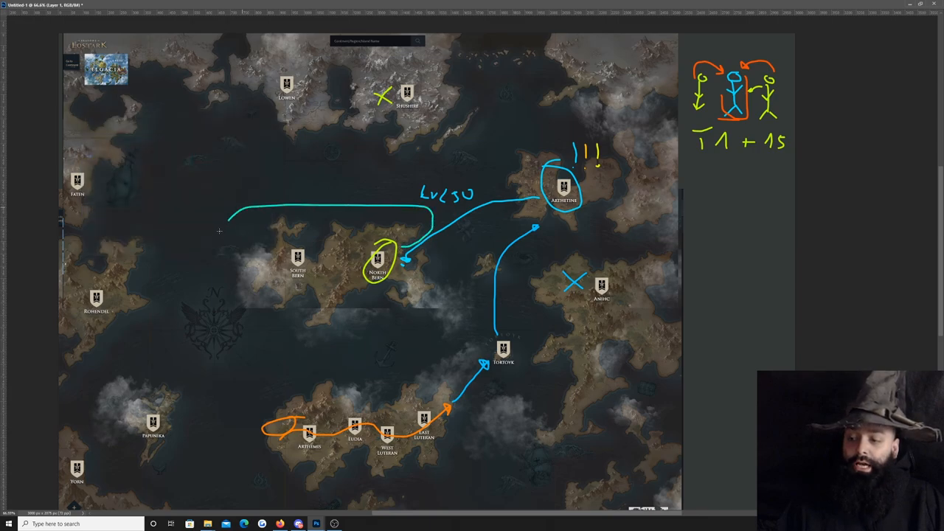
left_click_drag(228, 214, 147, 295)
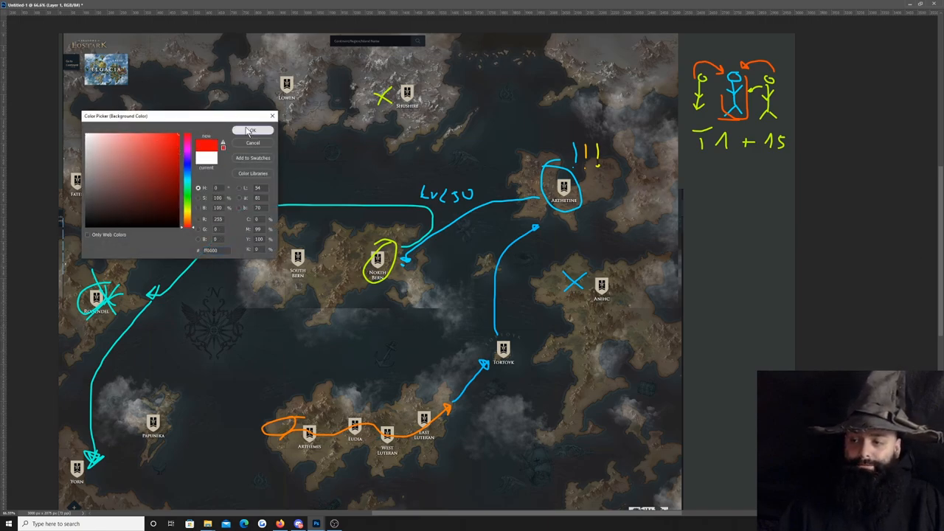
Step: Scribble out Rohendel in red, then draw a cyan arrow down from the T1 +15 note
left_click(253, 131)
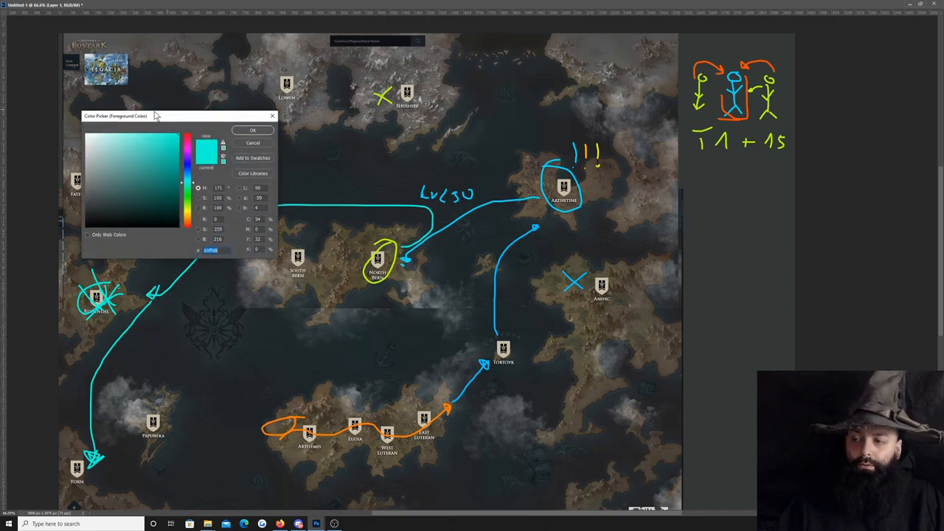
left_click(252, 130)
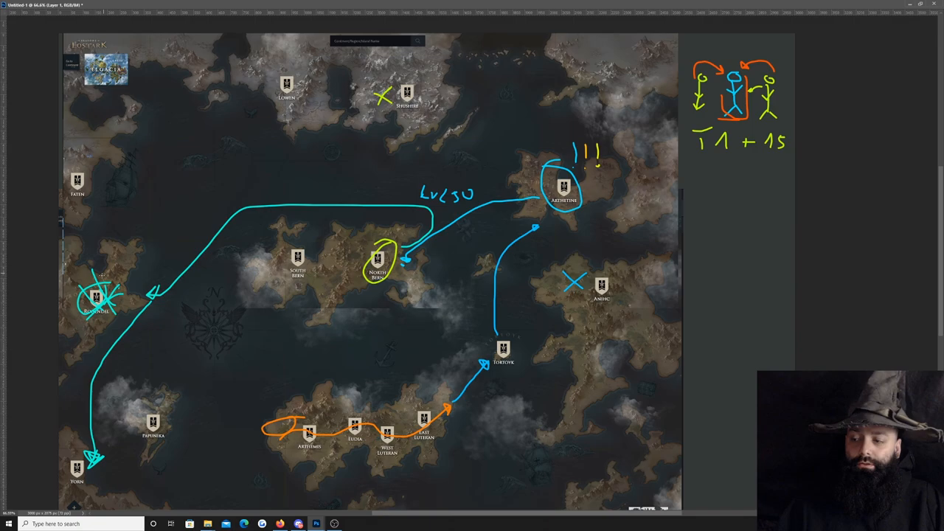
left_click_drag(88, 294, 111, 306)
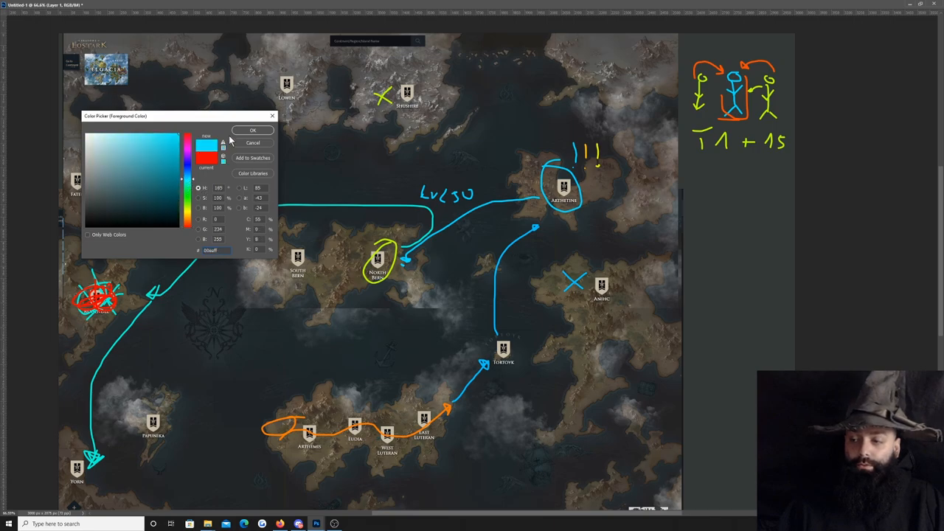
left_click(252, 131)
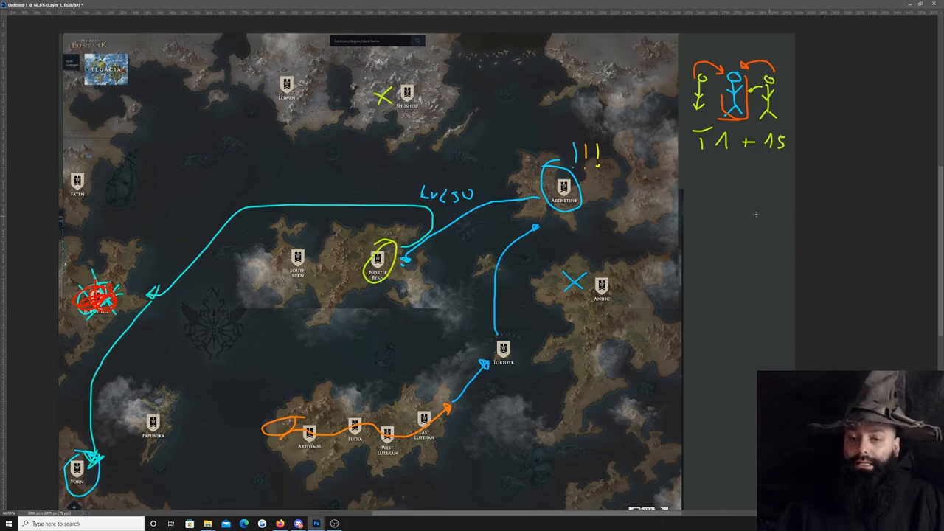
left_click_drag(736, 155, 737, 206)
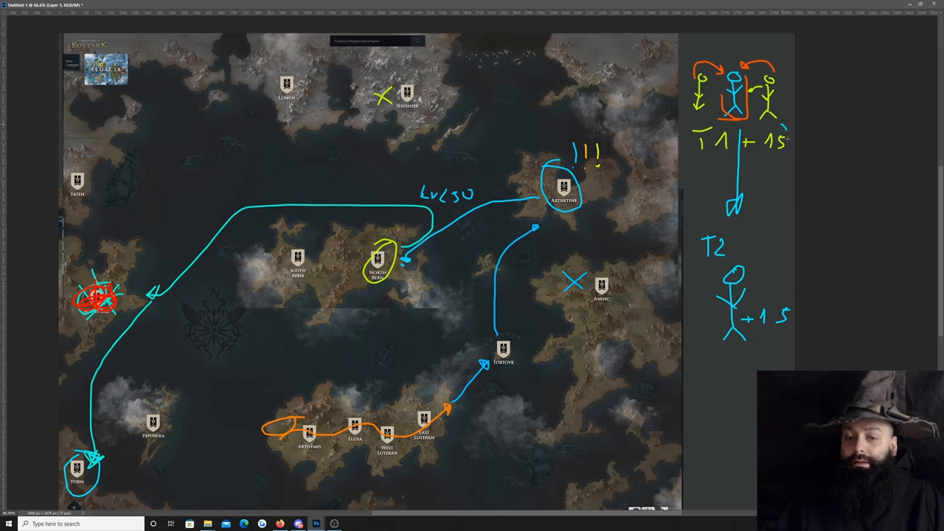
Step: Arrow T1 +15 to the boxed T2 +15, and paint cyan routes from Yorn to Papunika and north
left_click_drag(785, 144, 763, 265)
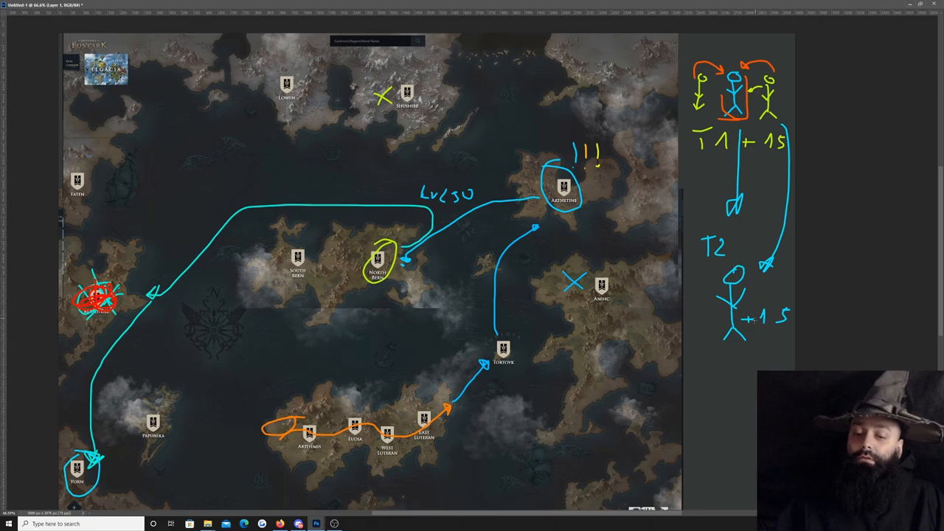
left_click_drag(752, 321, 793, 313)
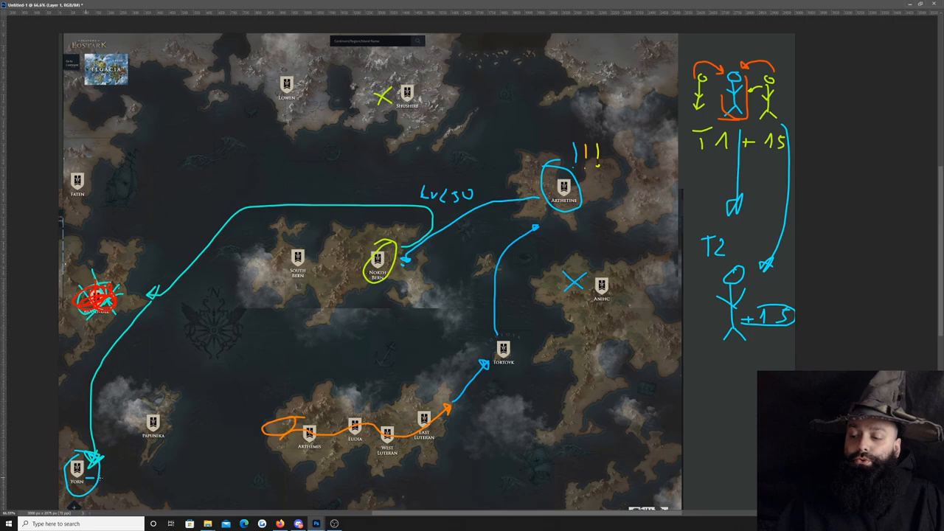
left_click_drag(96, 479, 188, 427)
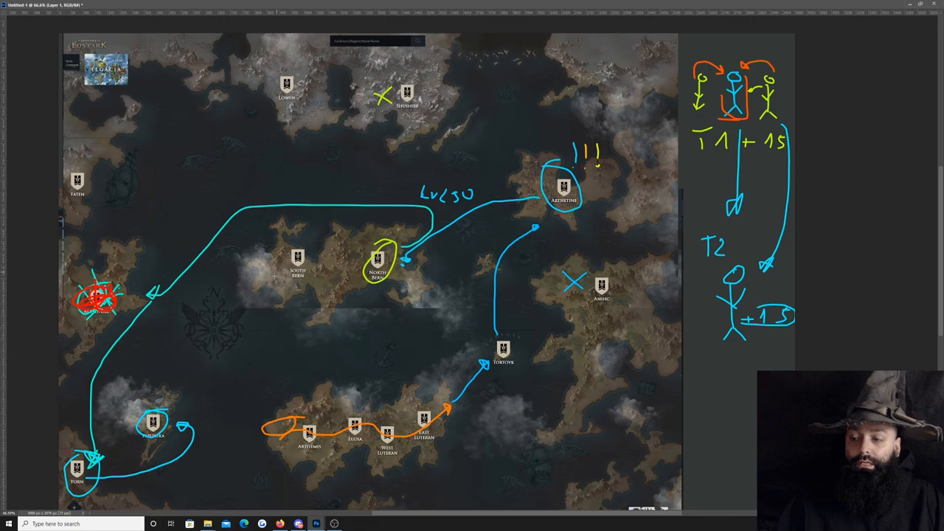
left_click_drag(110, 159, 71, 420)
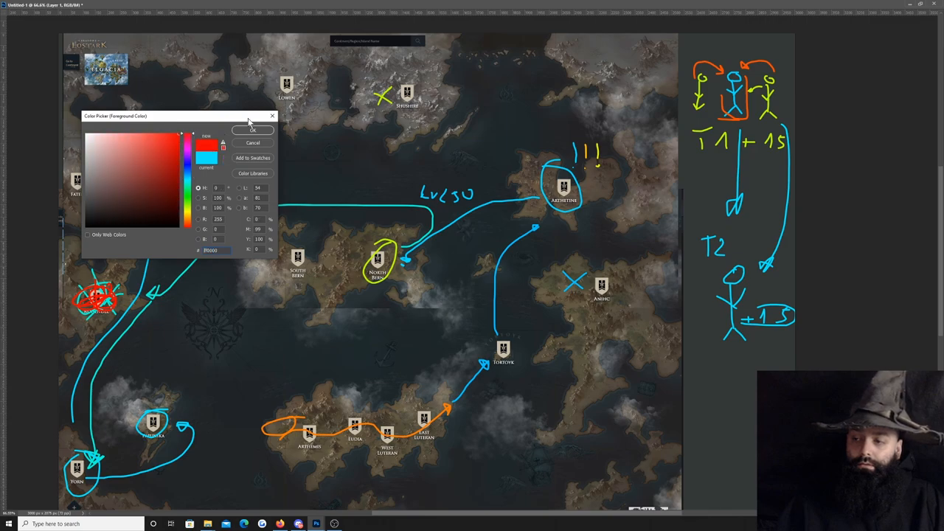
Step: Brush red strokes below the T2 notes, then yellow marks beneath them
left_click(252, 129)
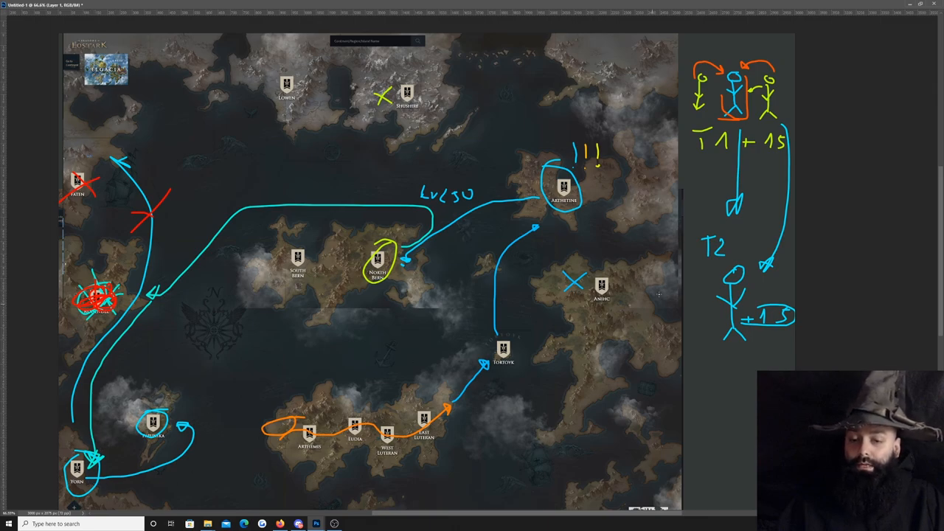
left_click_drag(735, 365, 736, 410)
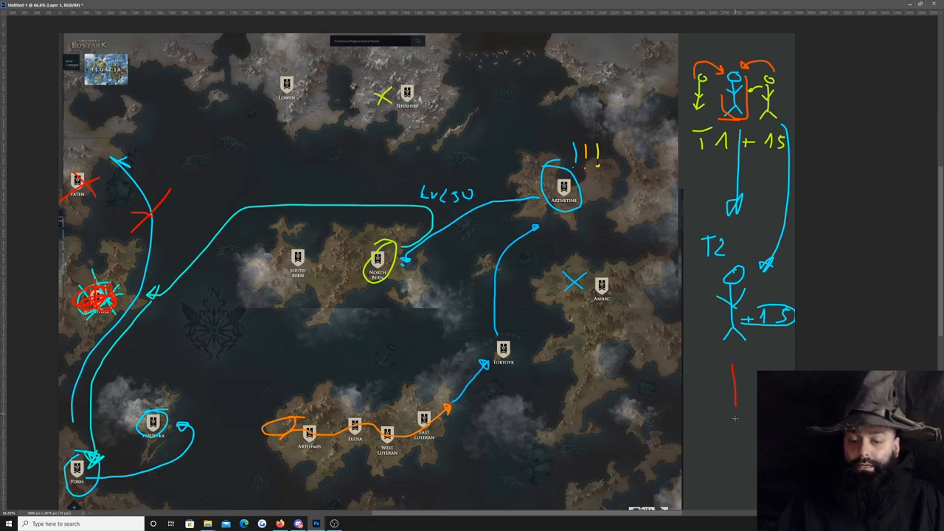
left_click_drag(734, 372, 734, 421)
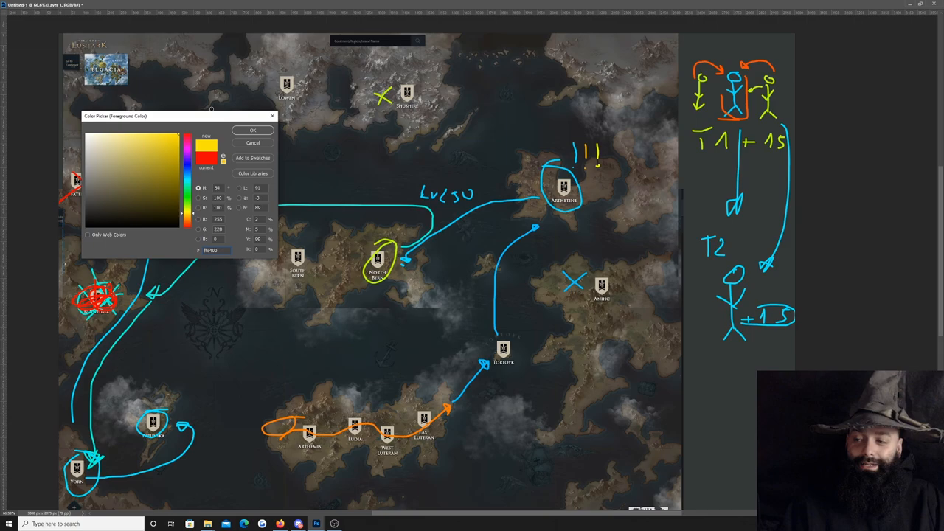
left_click(253, 130)
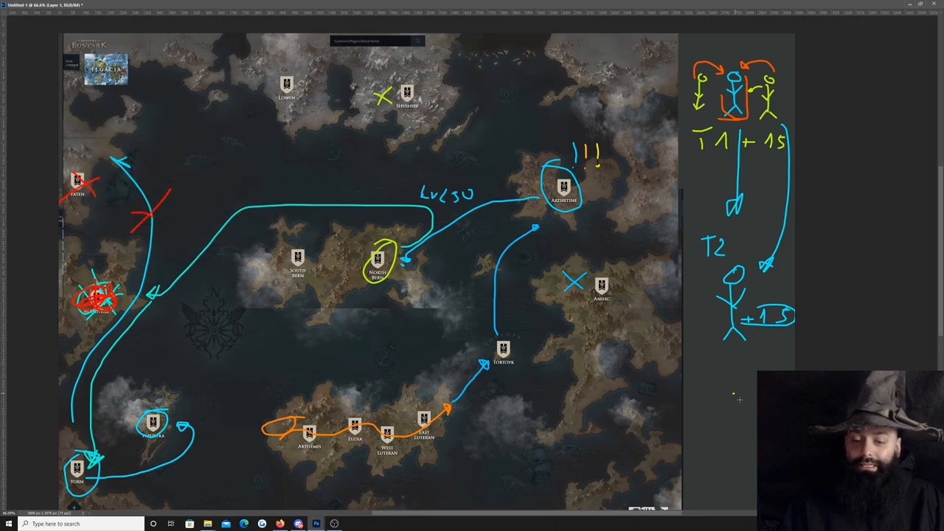
left_click_drag(738, 395, 737, 457)
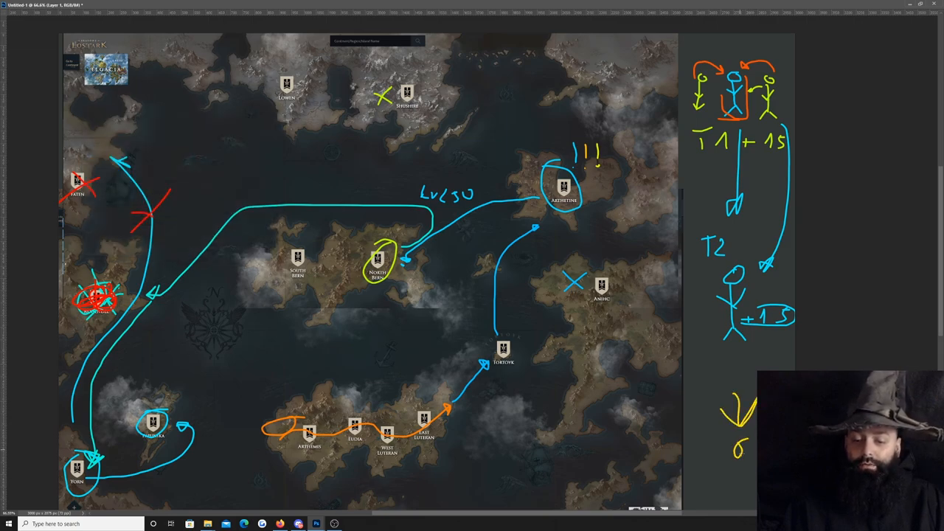